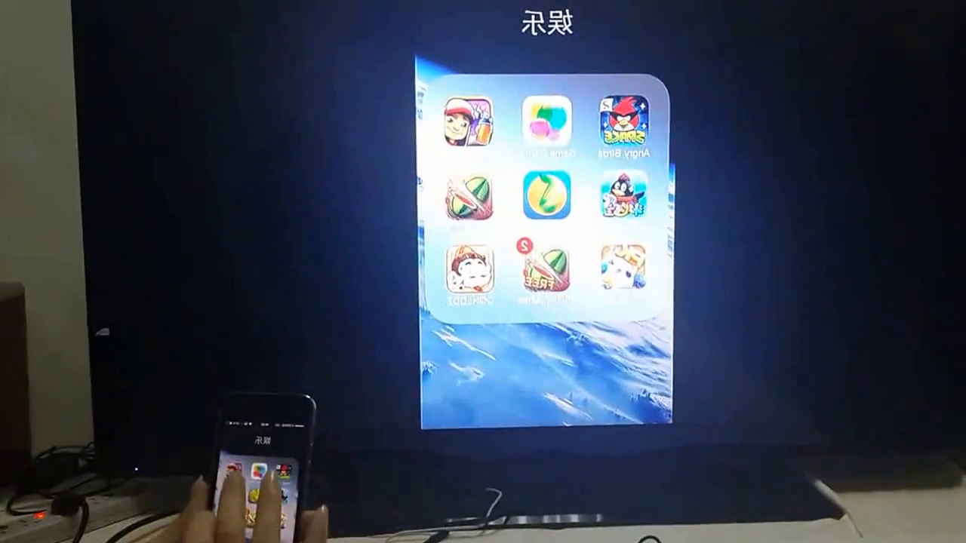
# Launch Subway Surfers from the 娱乐 folder so its title screen shows on the TV.
pyautogui.click(469, 124)
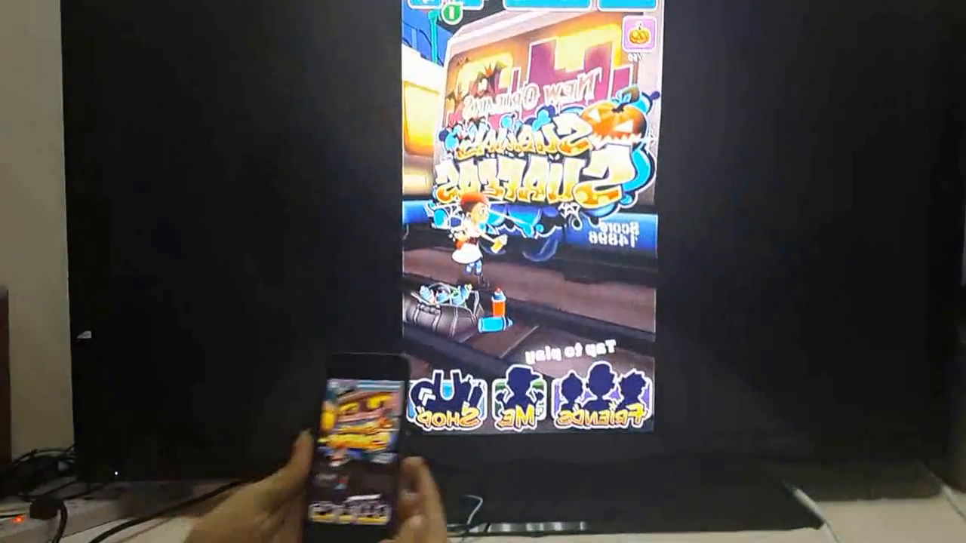